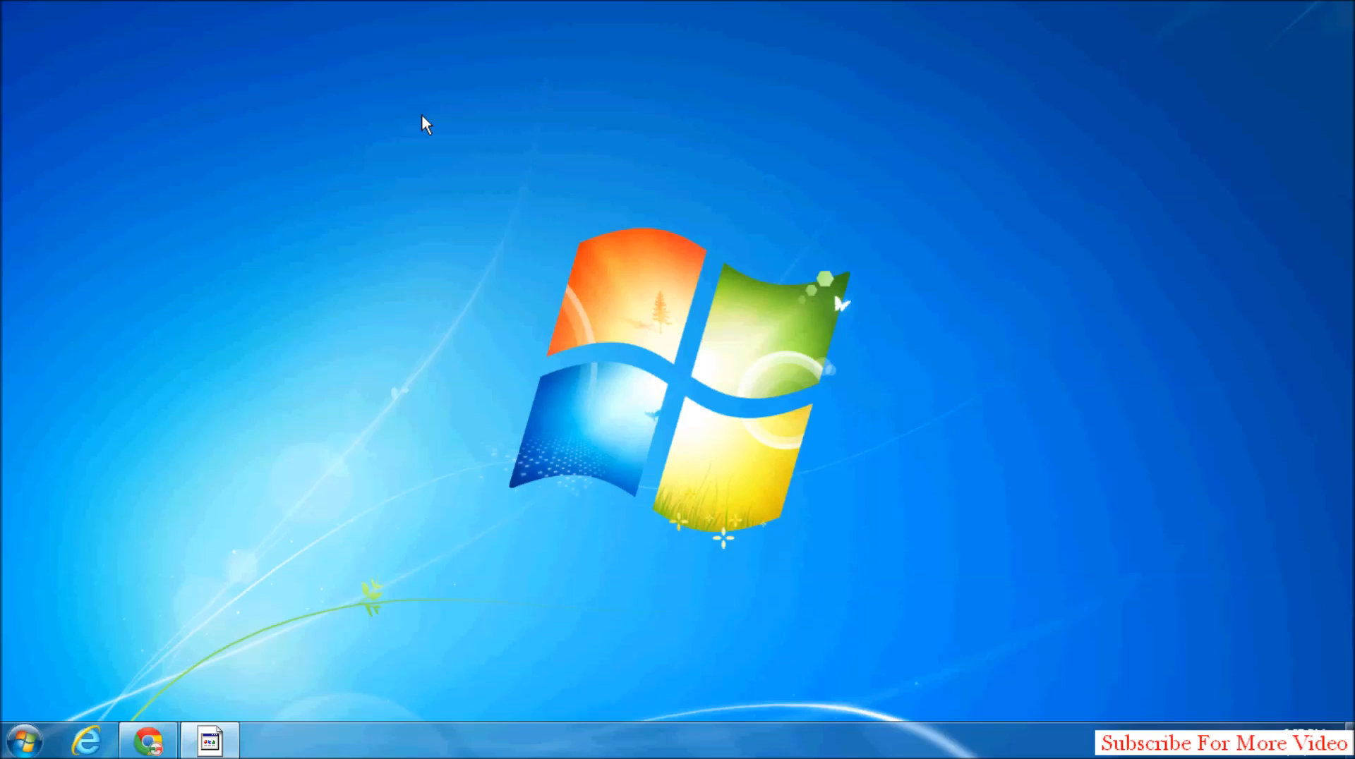
- Reach the Ease of Access category of Control Panel from the Start menu
click(22, 741)
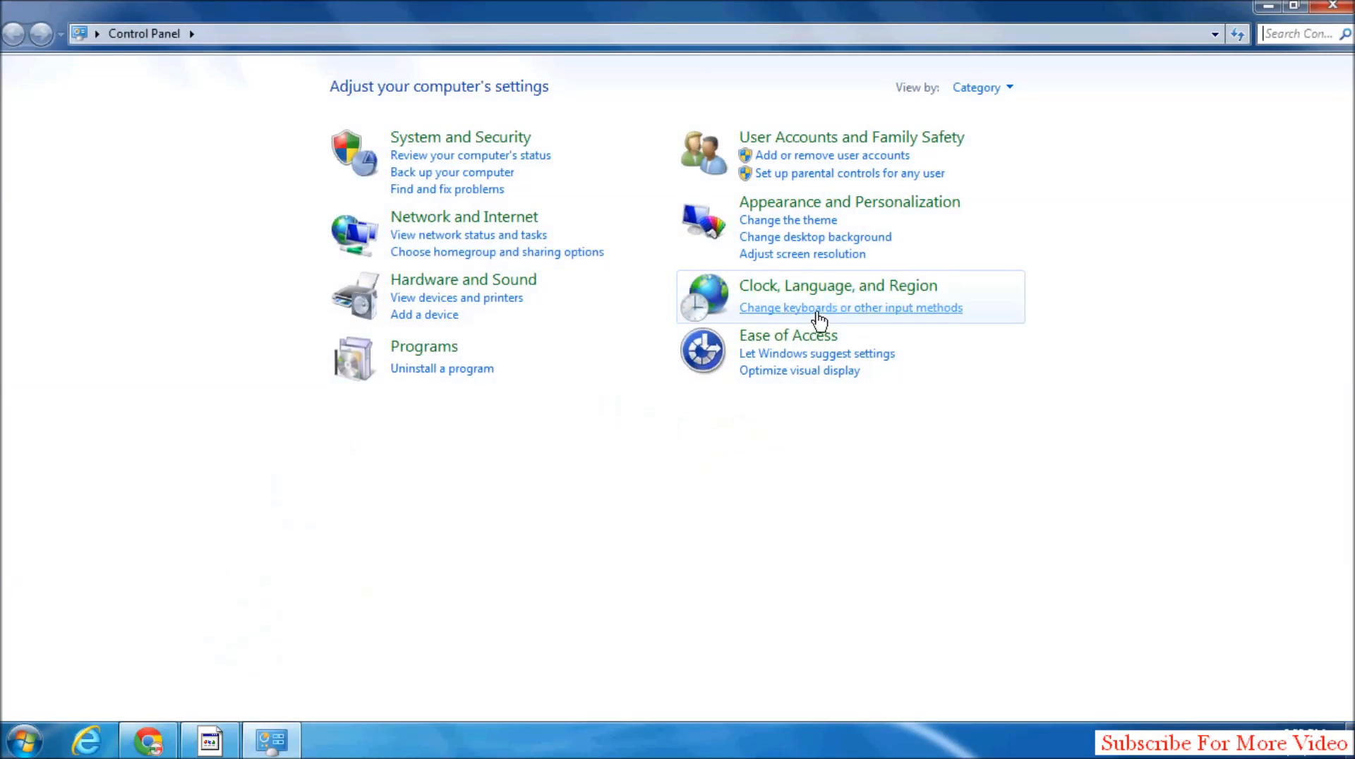
click(787, 335)
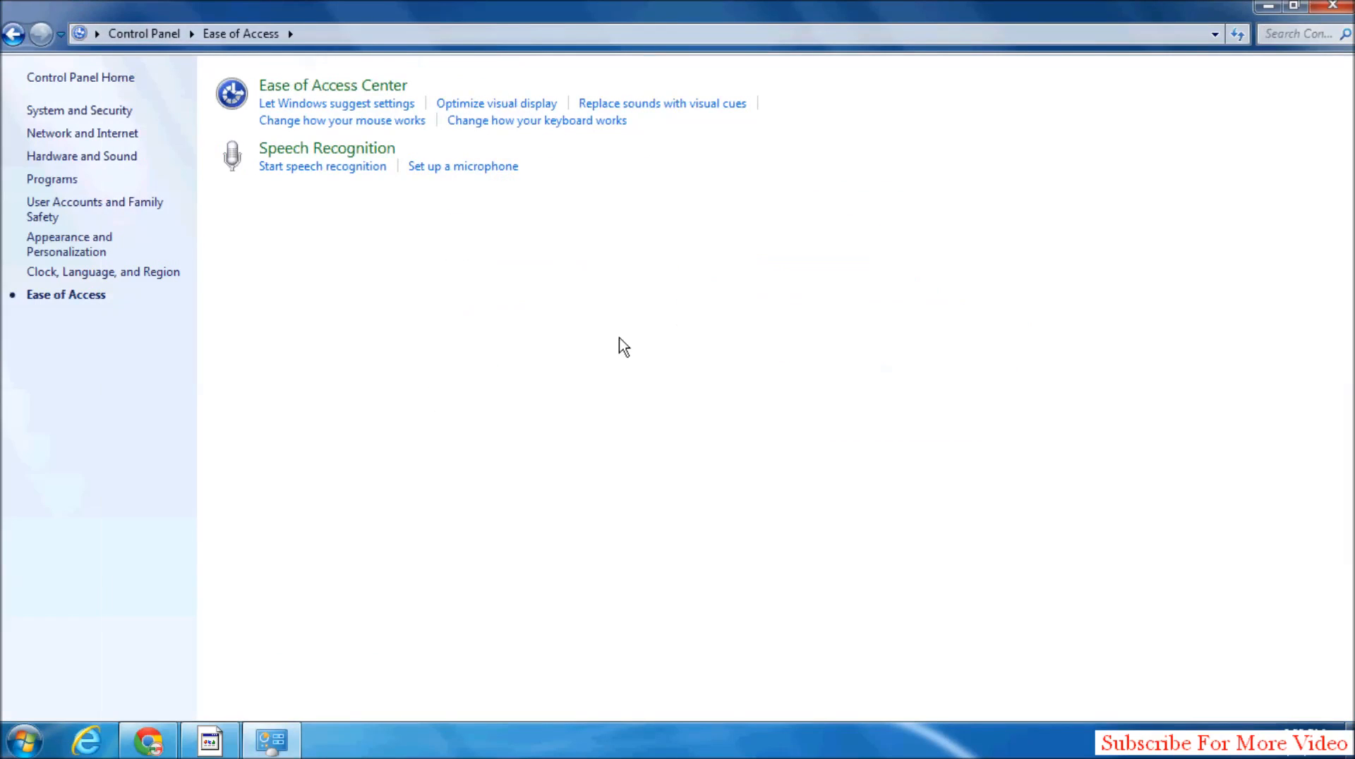
mouse_move(341, 121)
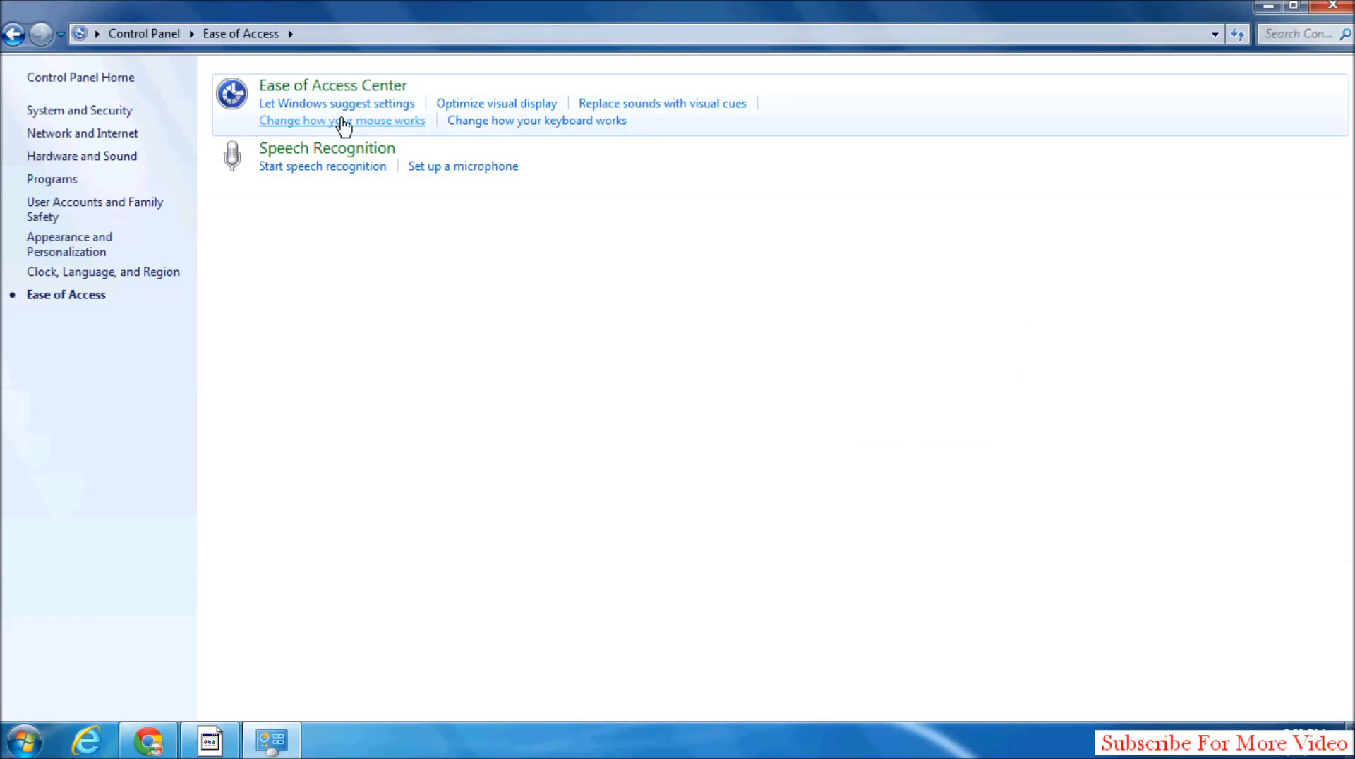
- Enable 'Turn on Mouse Keys' on the 'Make the mouse easier to use' page
click(341, 120)
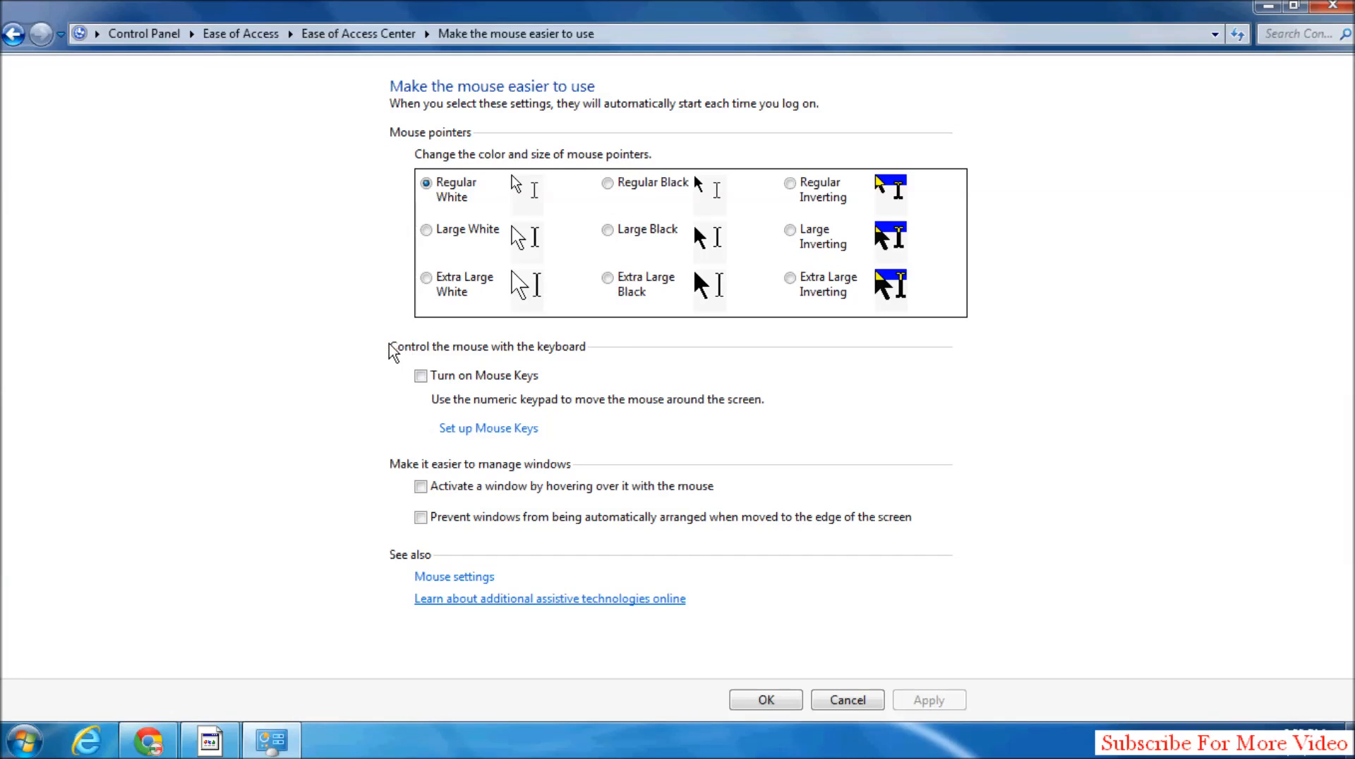
mouse_move(573, 355)
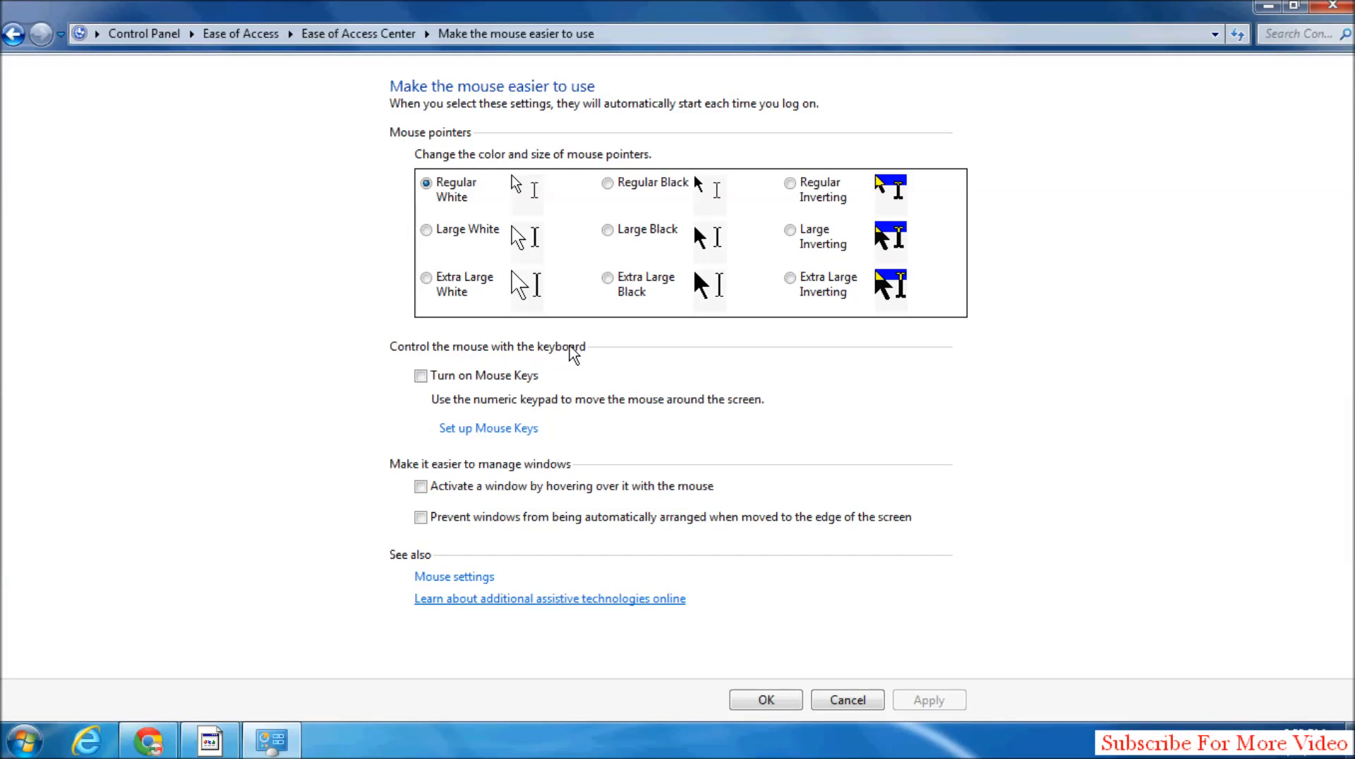
click(421, 375)
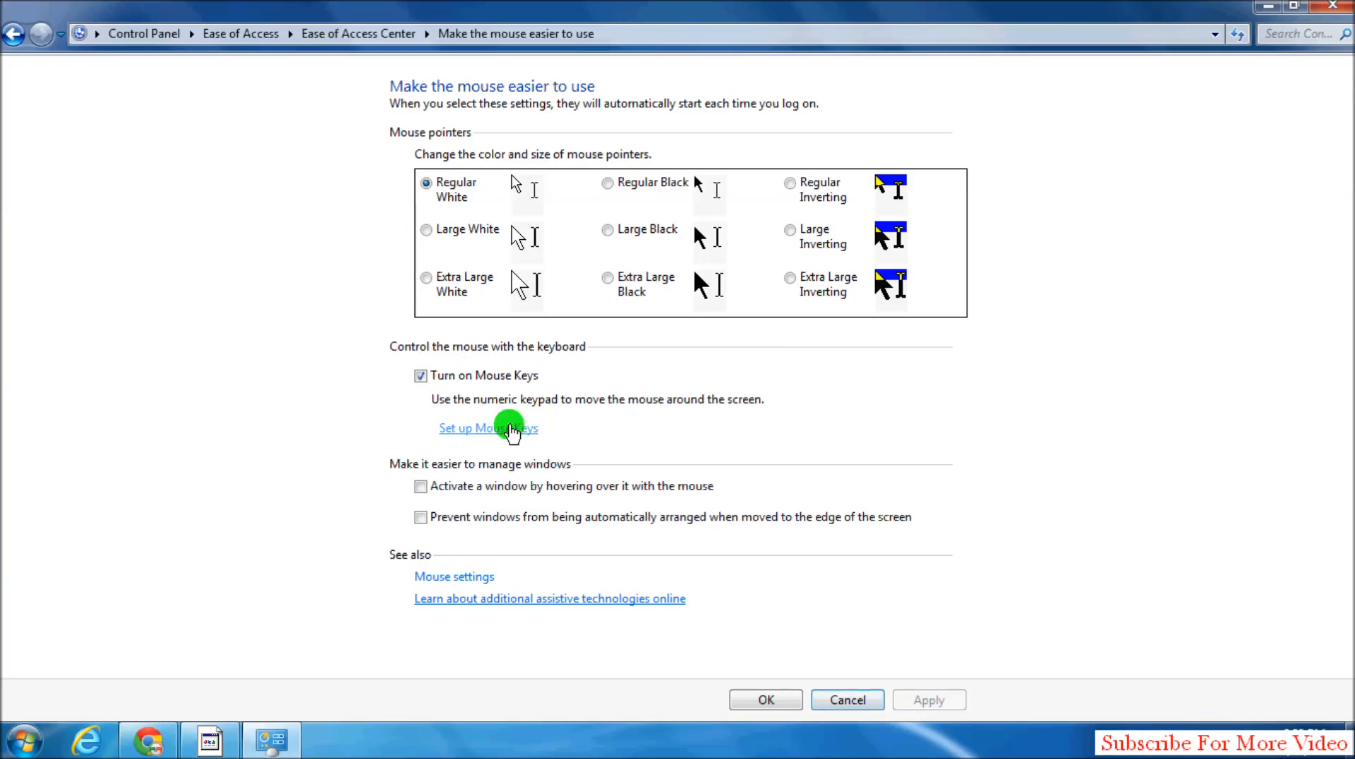
- Review the Mouse Keys setup options, then confirm with OK and close the window
click(488, 429)
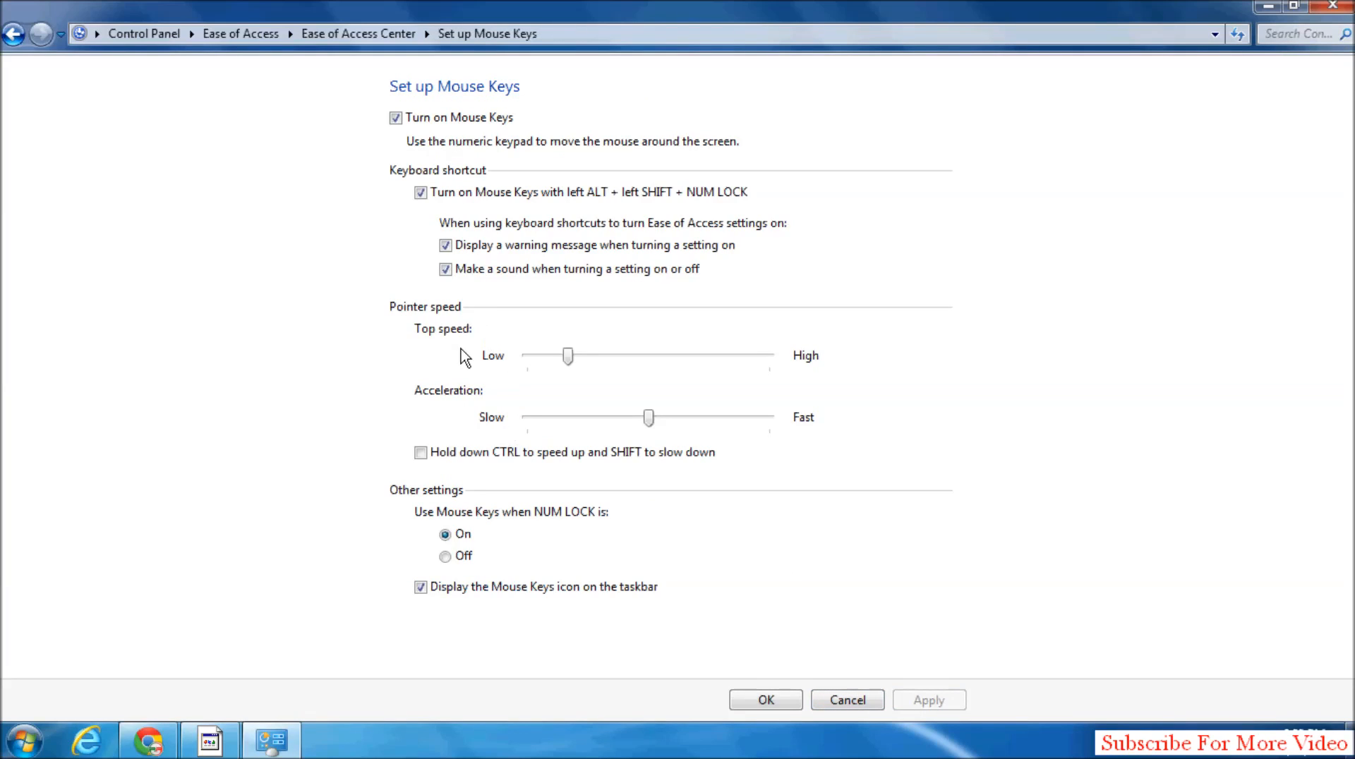
mouse_move(484, 419)
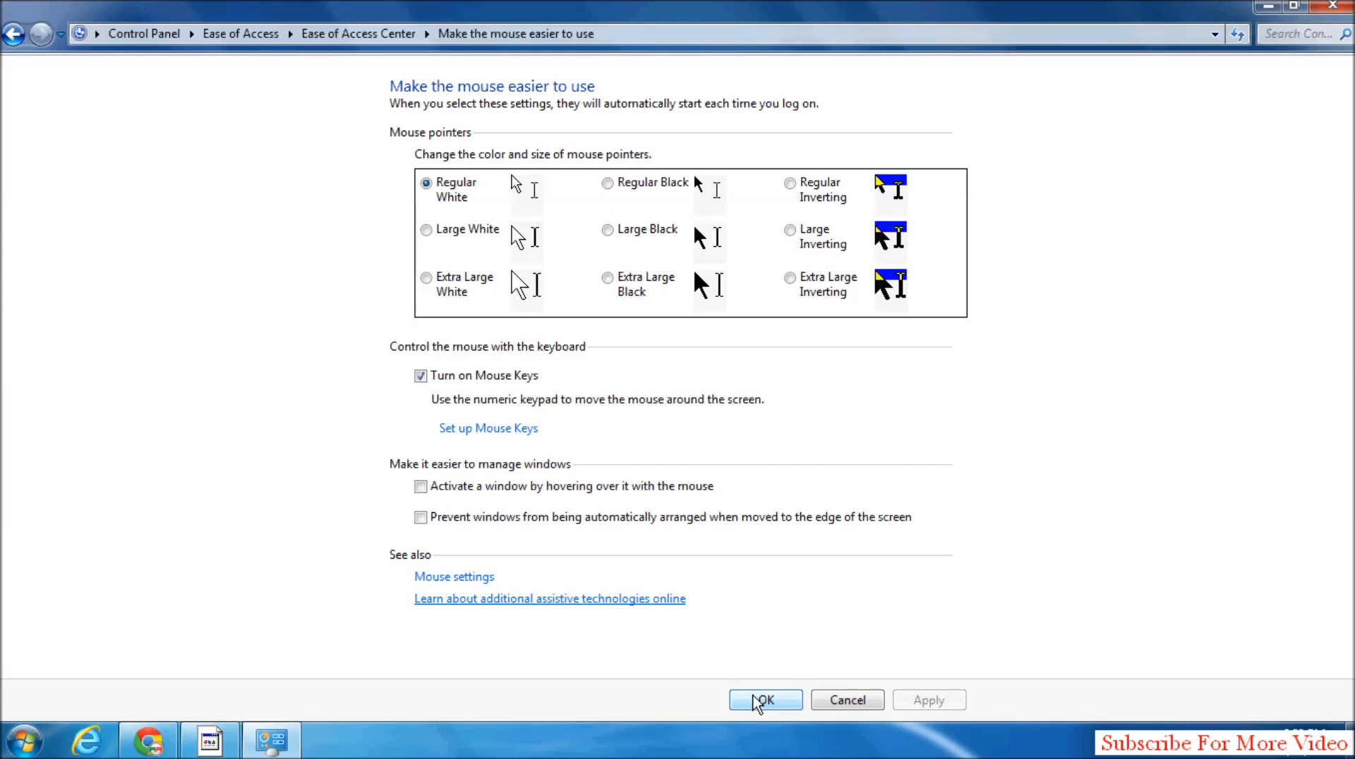
click(763, 700)
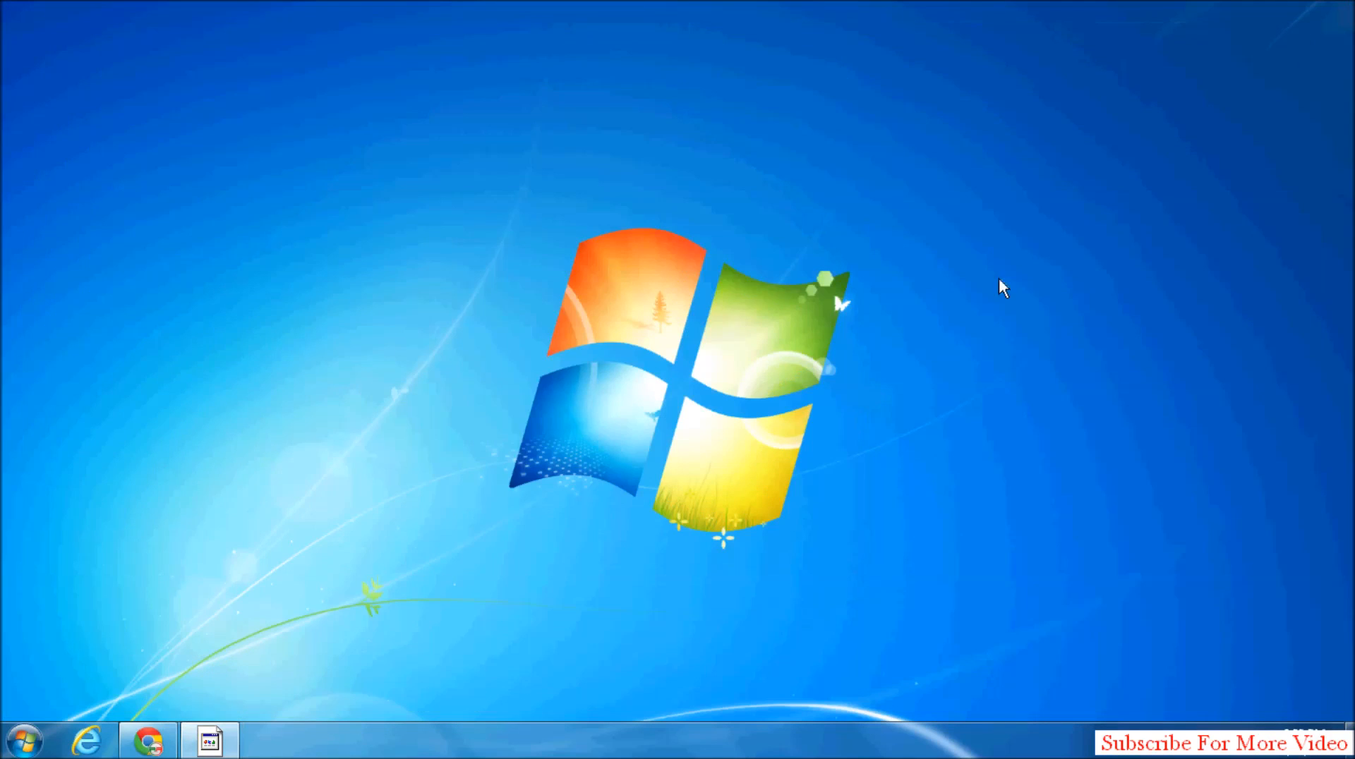